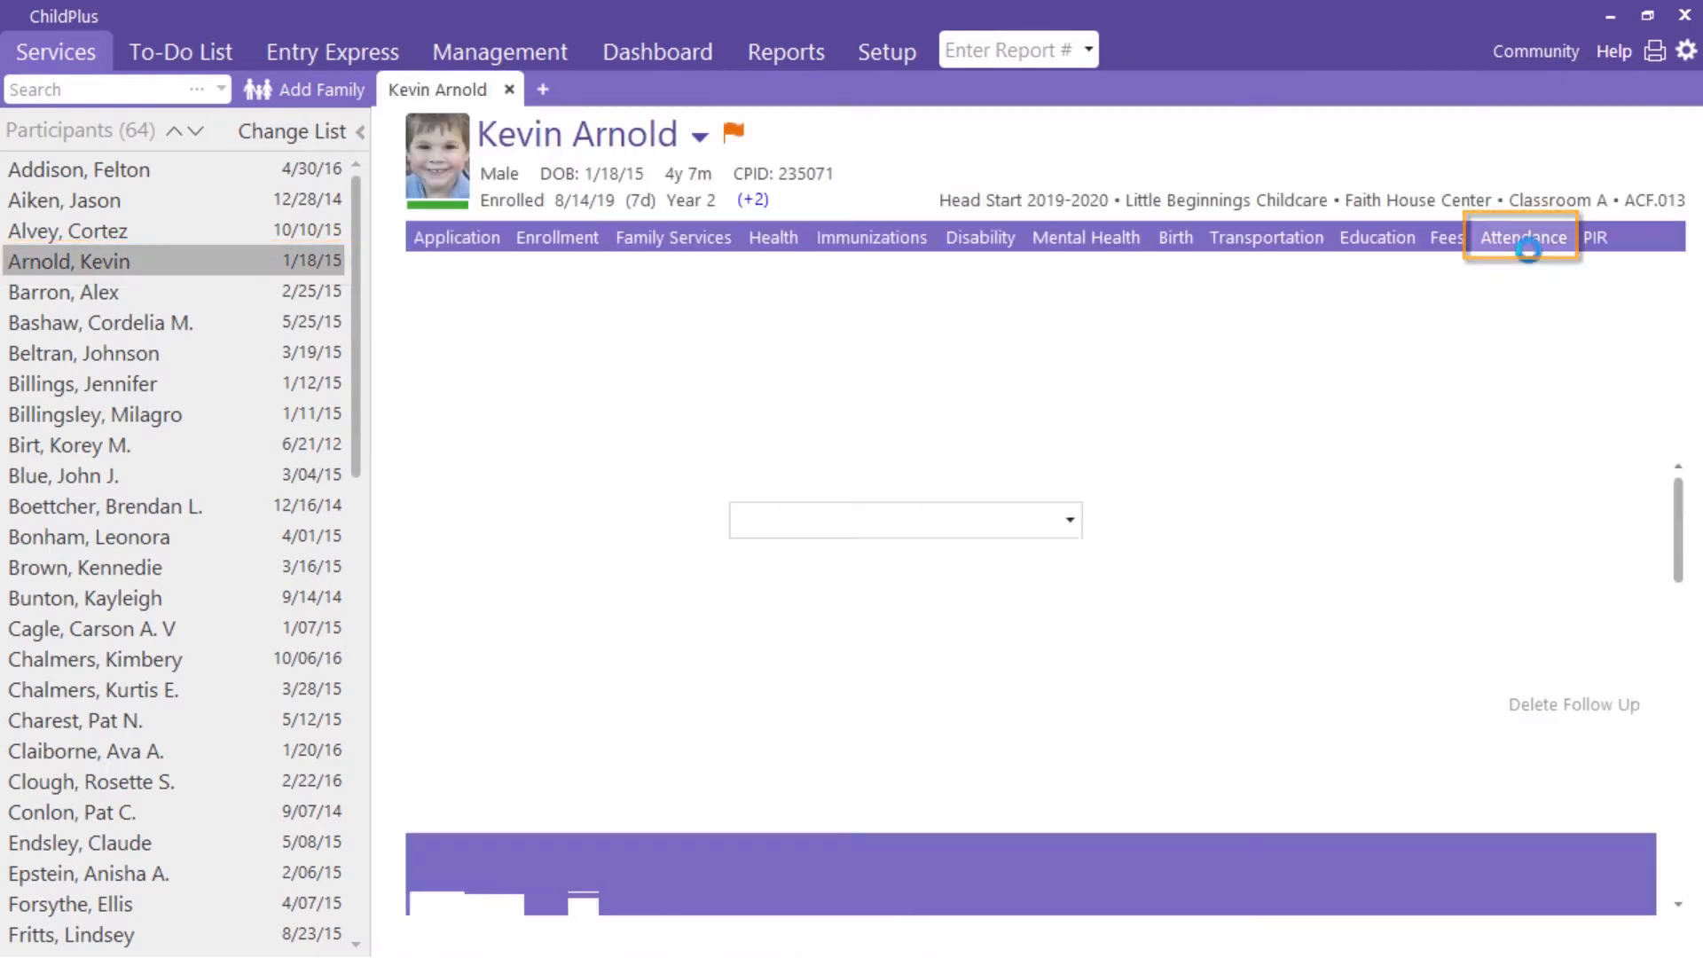
pyautogui.click(1522, 236)
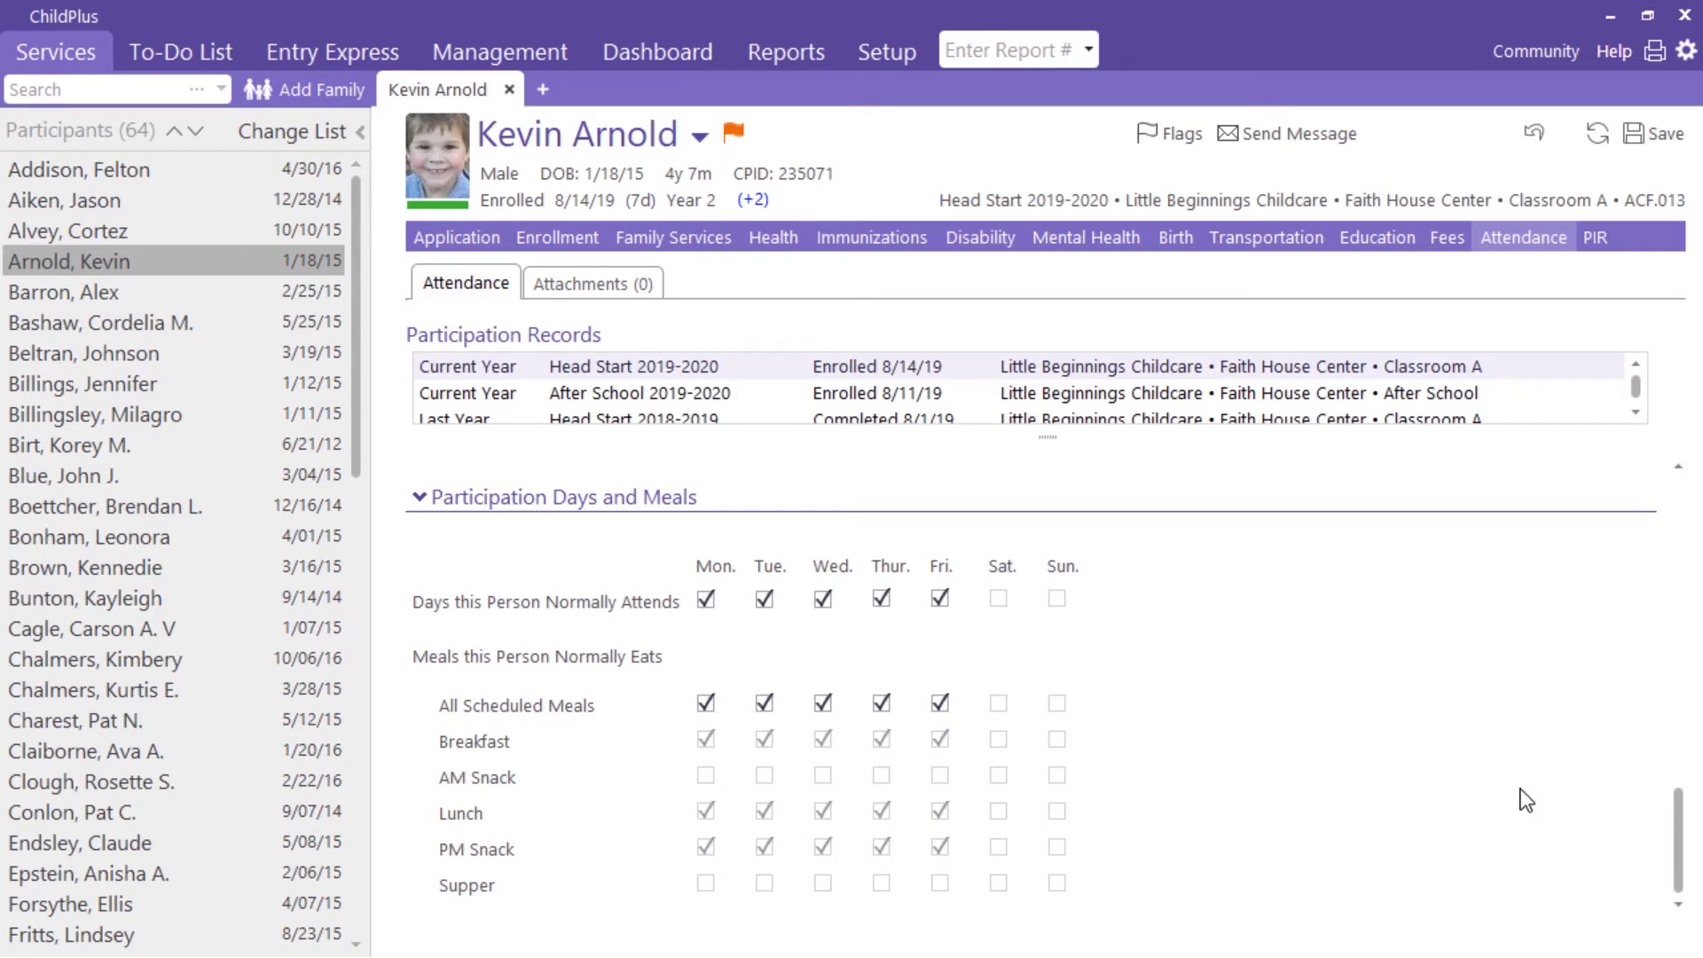
# Uncheck Tuesday's All Scheduled Meals and Breakfast, and drop Friday from normal attendance days
pyautogui.click(763, 703)
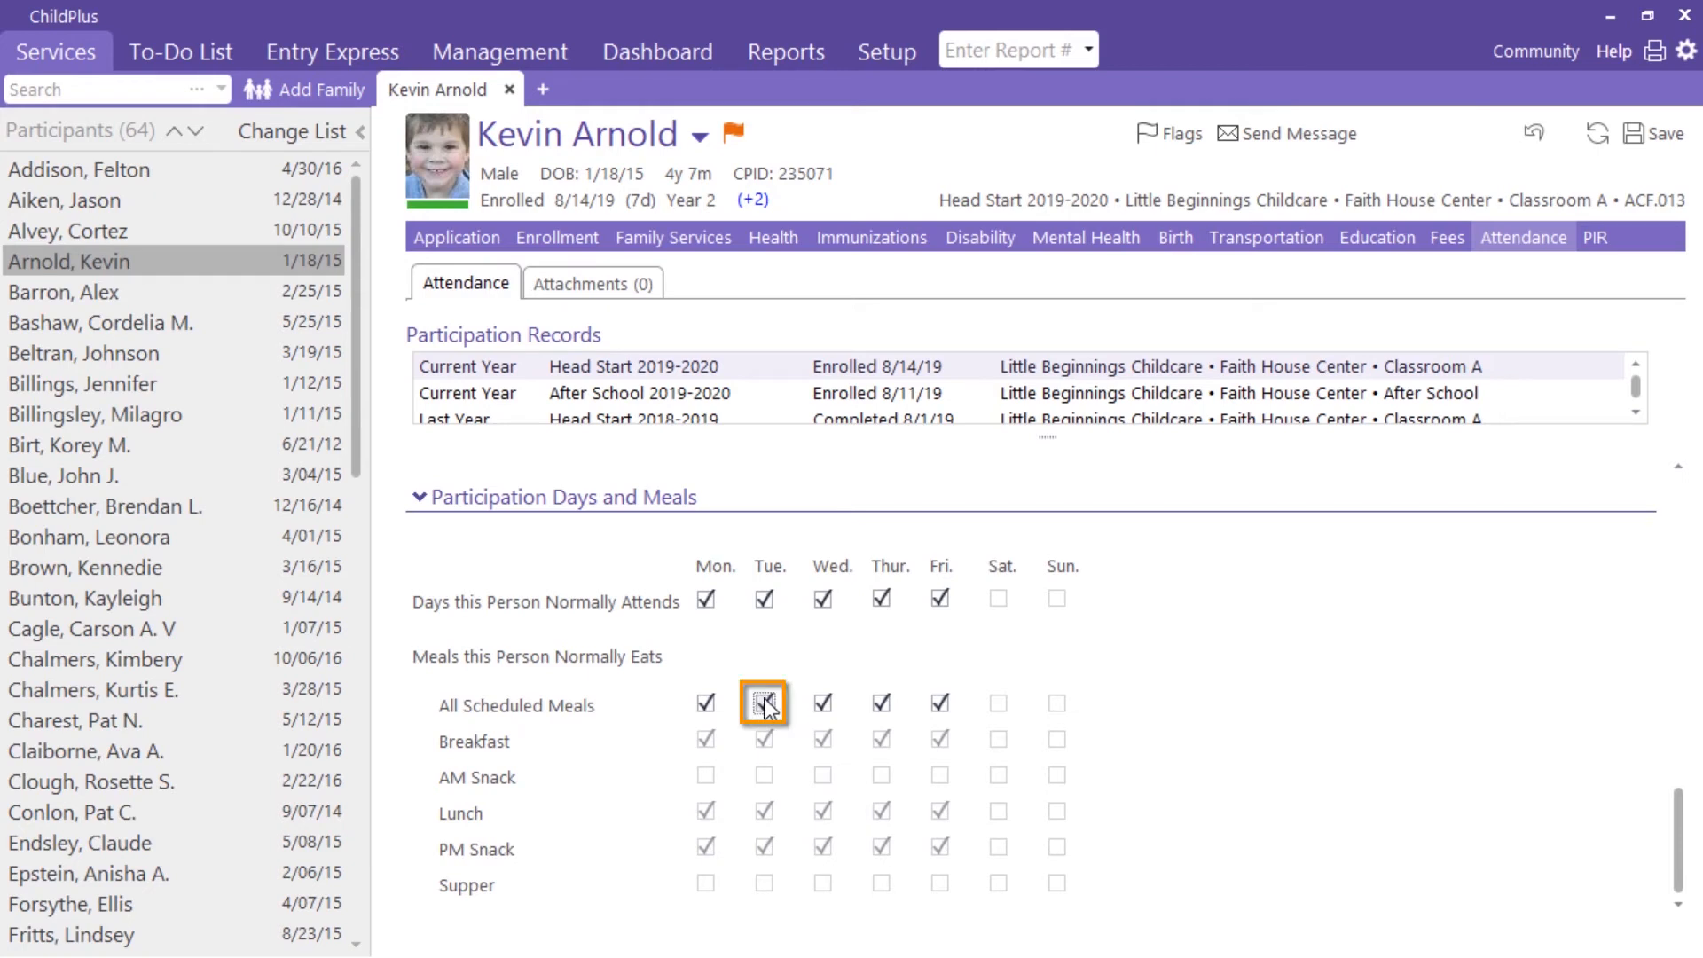
pyautogui.click(763, 704)
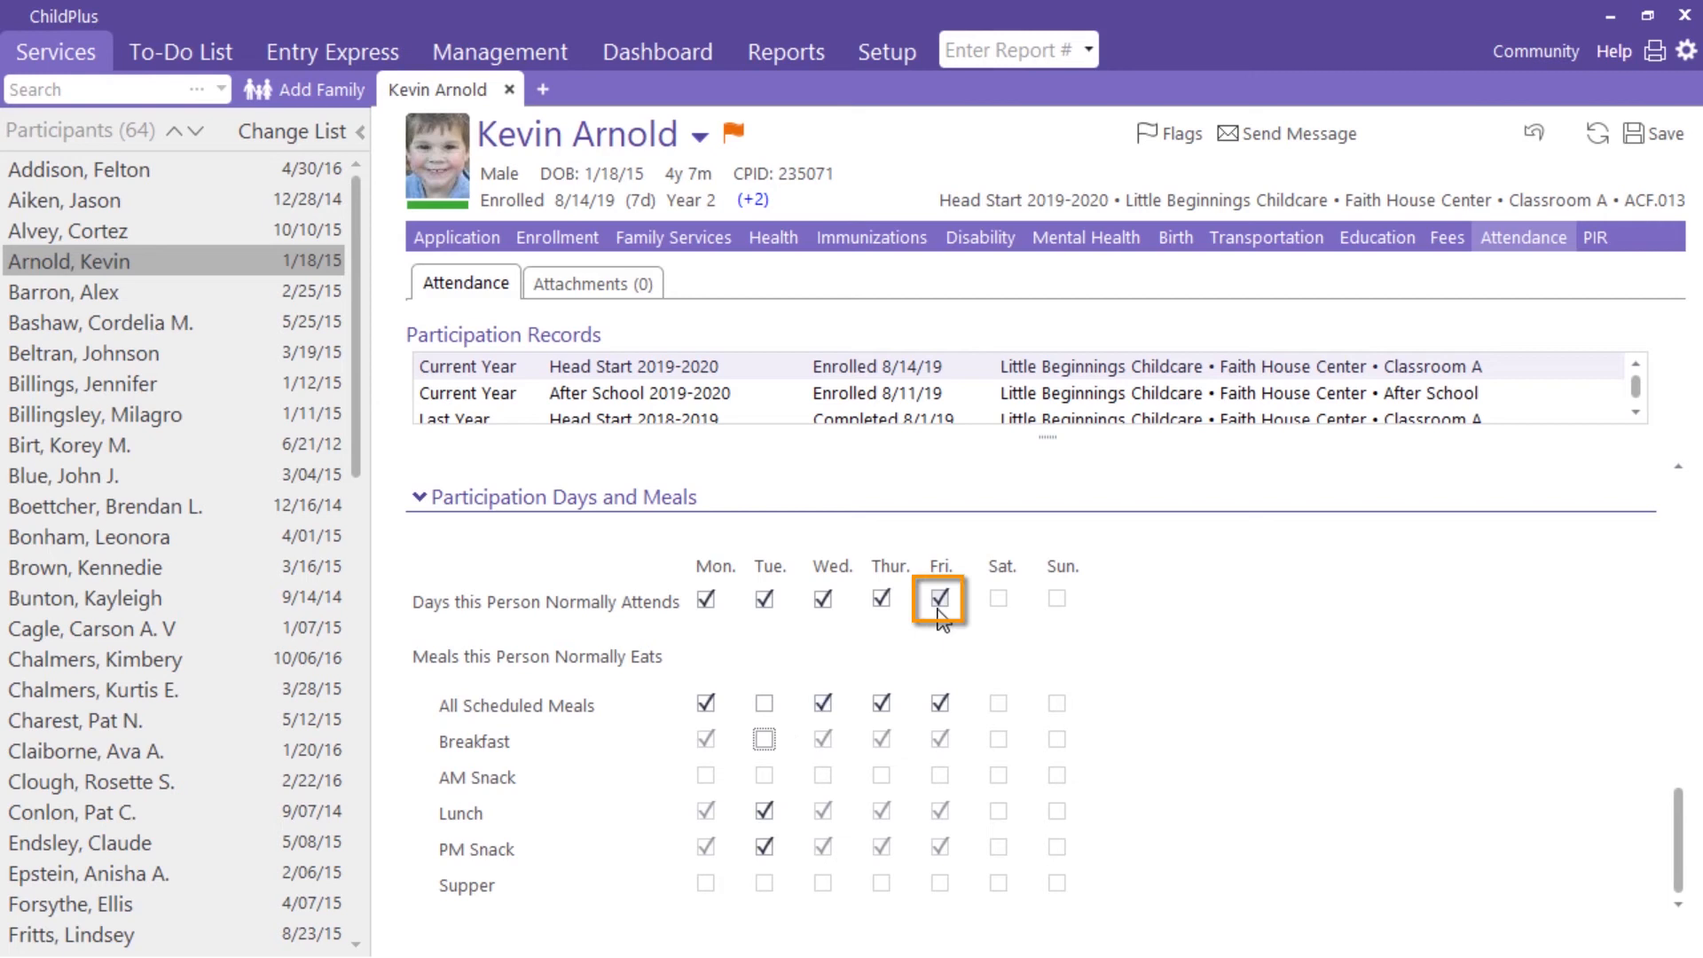
pyautogui.click(940, 598)
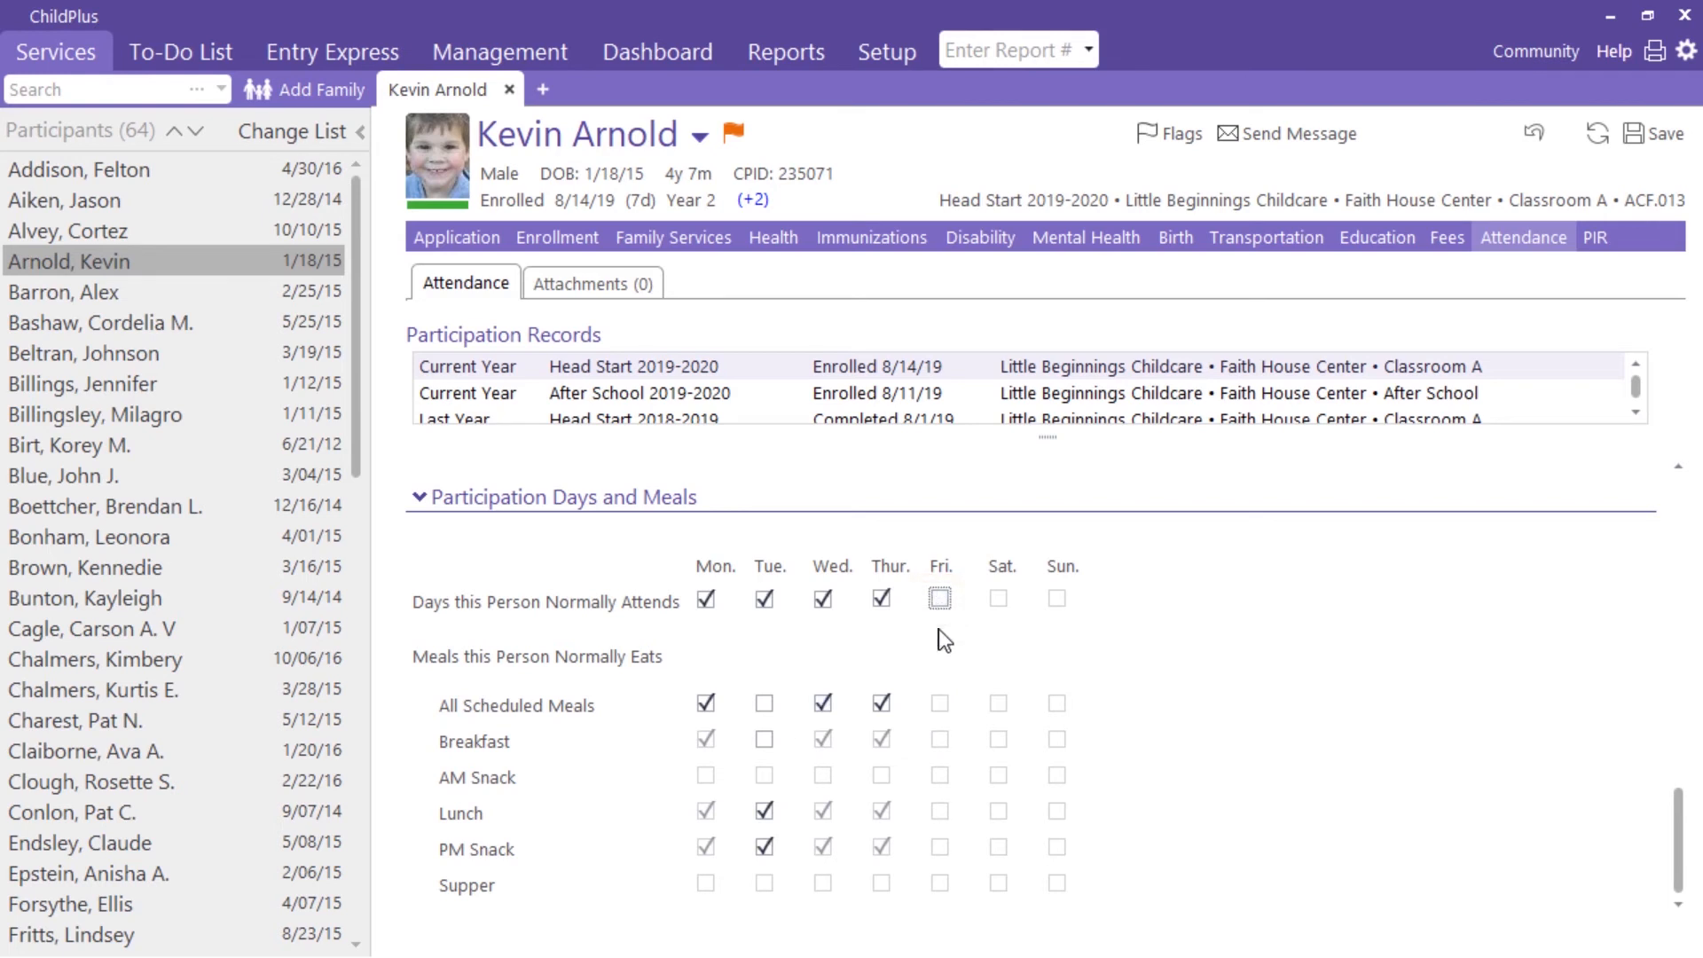